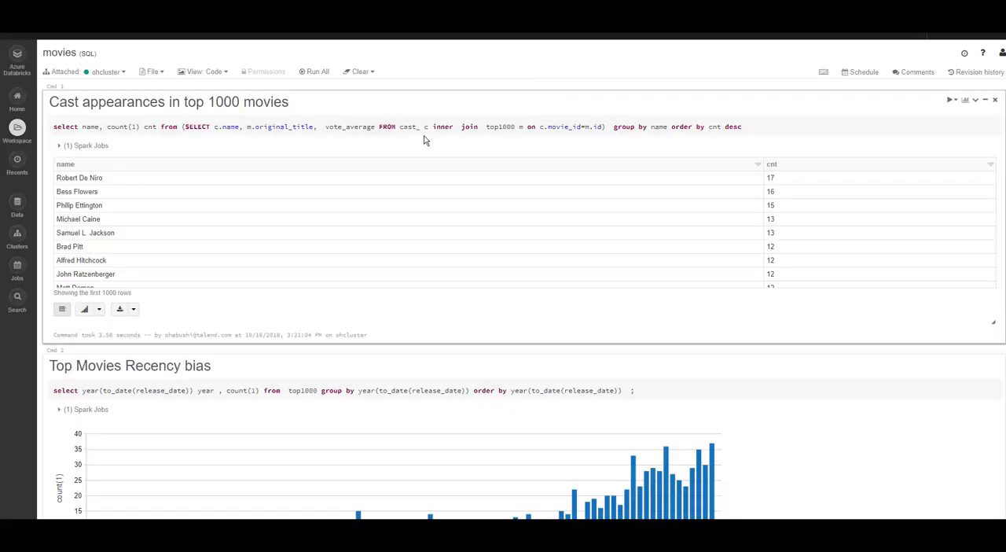
- Inspect the Clean and Join tMap, then show the cast tExtractJSONFields Component settings
scroll(down, 3)
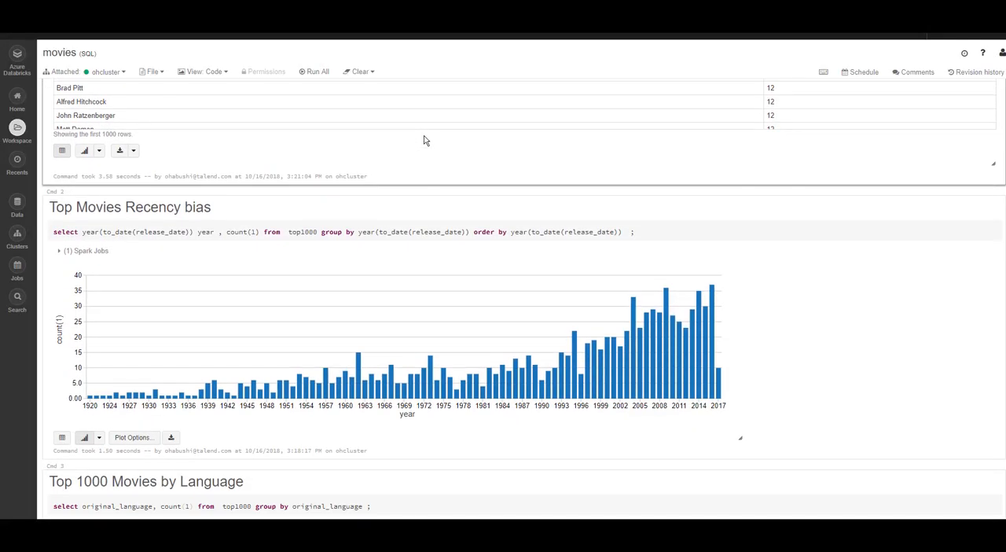
scroll(down, 3)
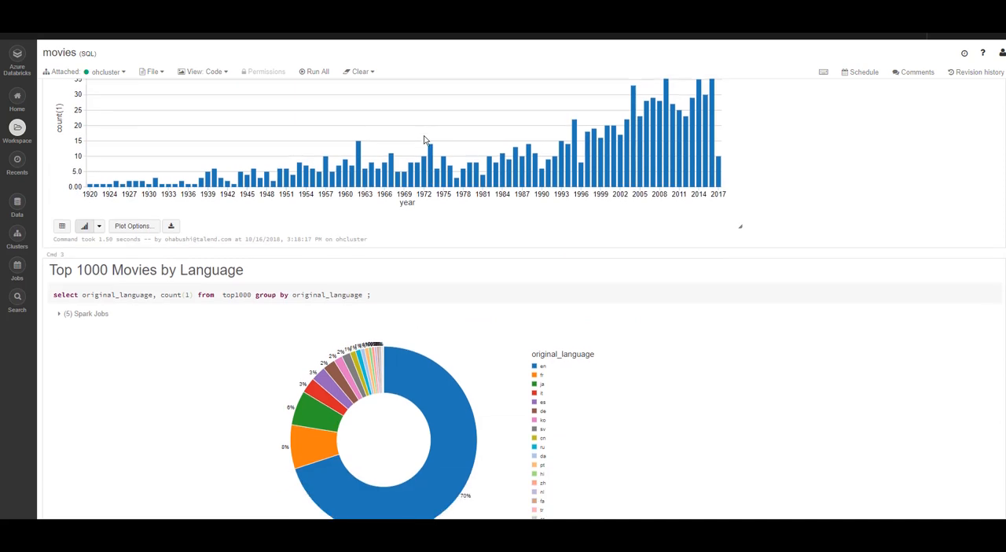
scroll(down, 3)
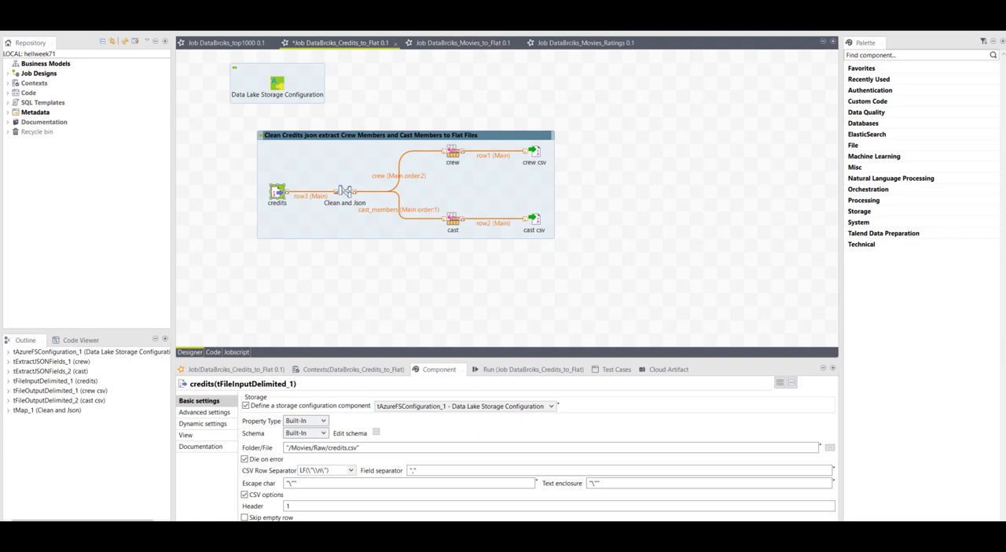
mouse_move(271, 176)
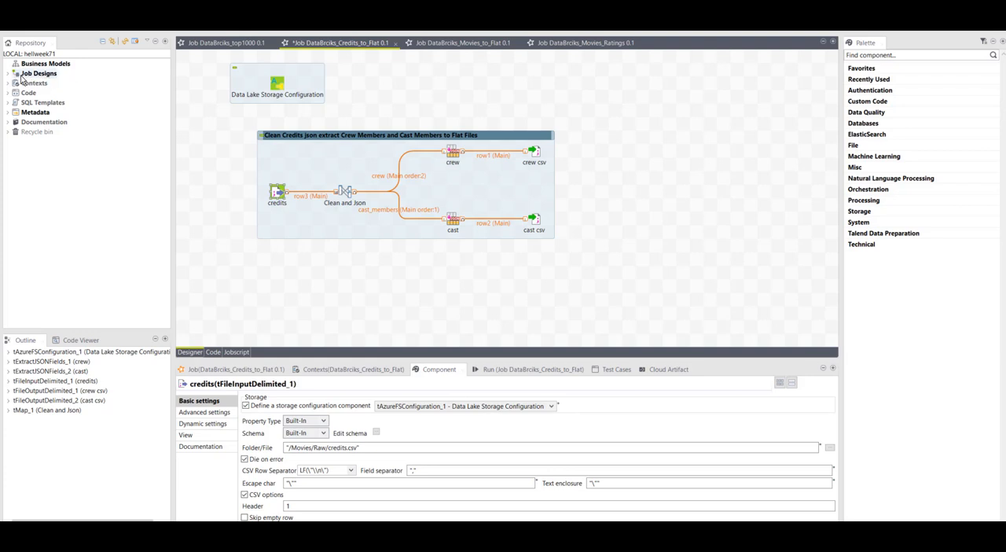
mouse_move(302, 156)
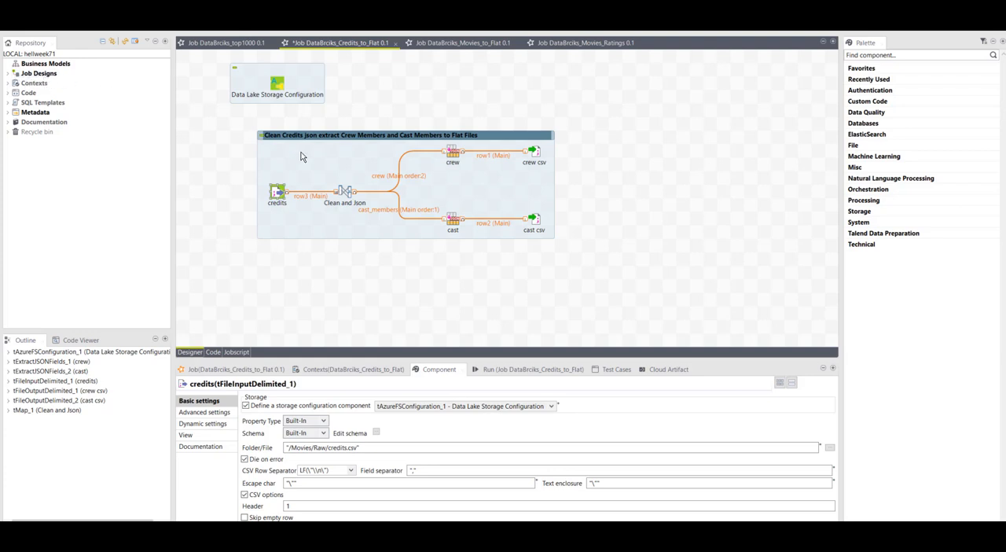
double_click(344, 192)
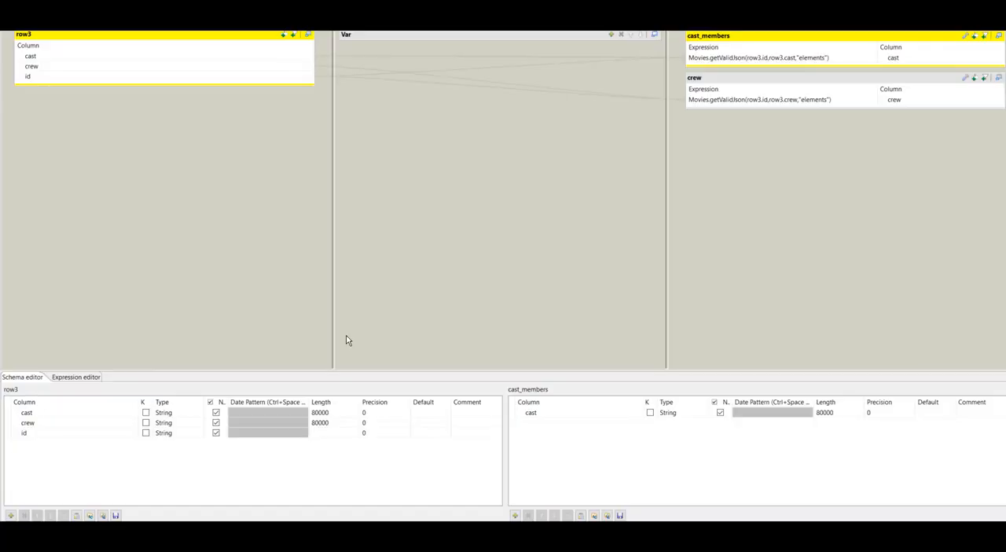
click(28, 75)
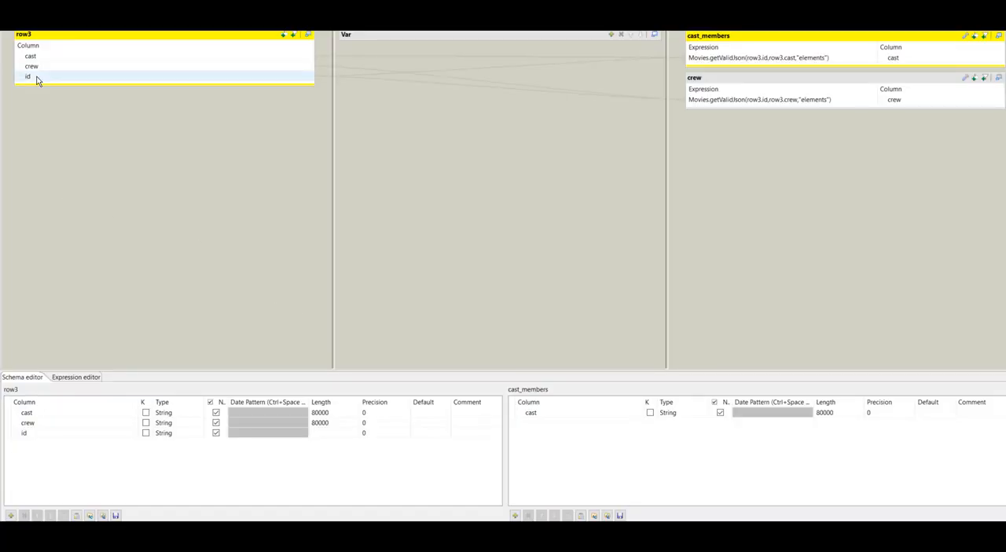
click(29, 56)
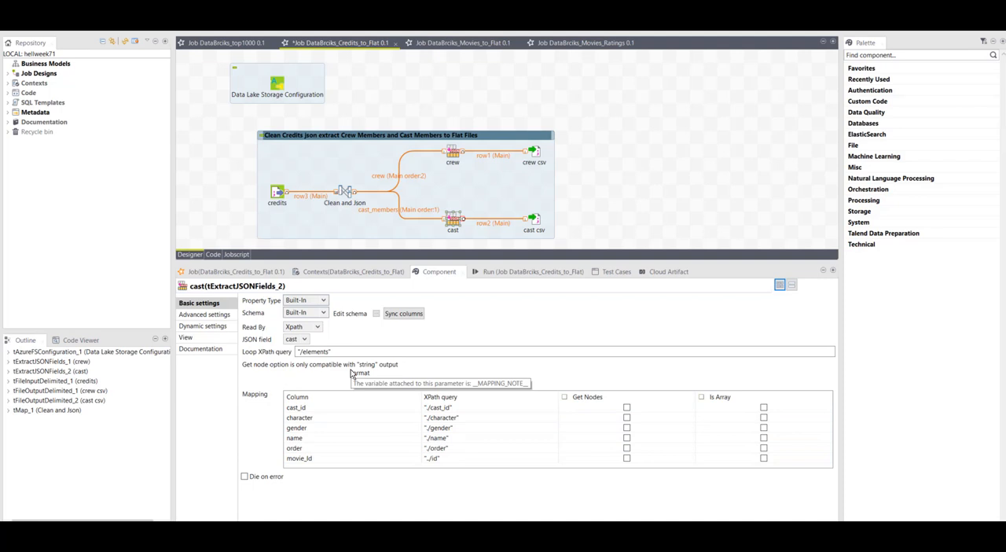
- View the cast csv output folder /Movies/Conv/cast/, then switch to the DataBricks_Movies_to_Flat job
click(535, 217)
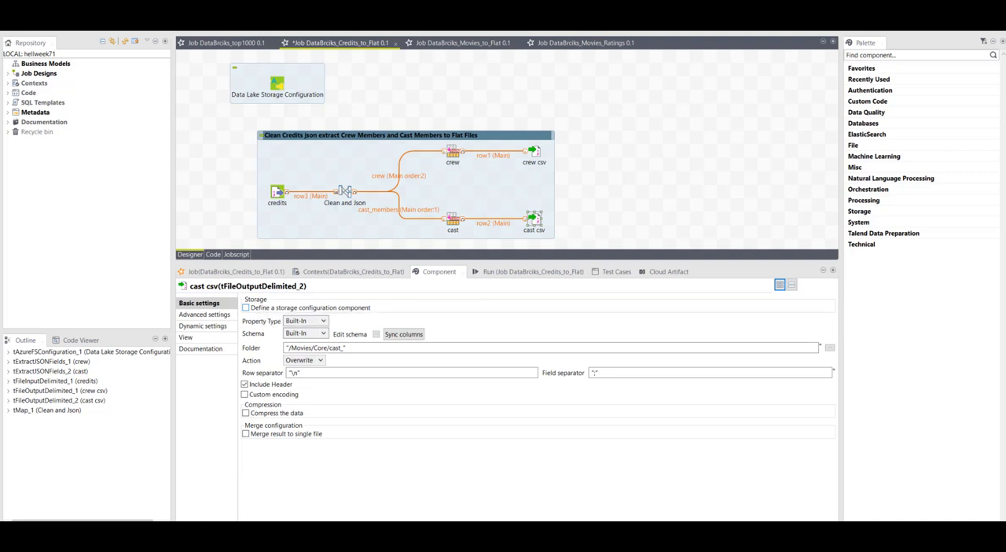
click(462, 43)
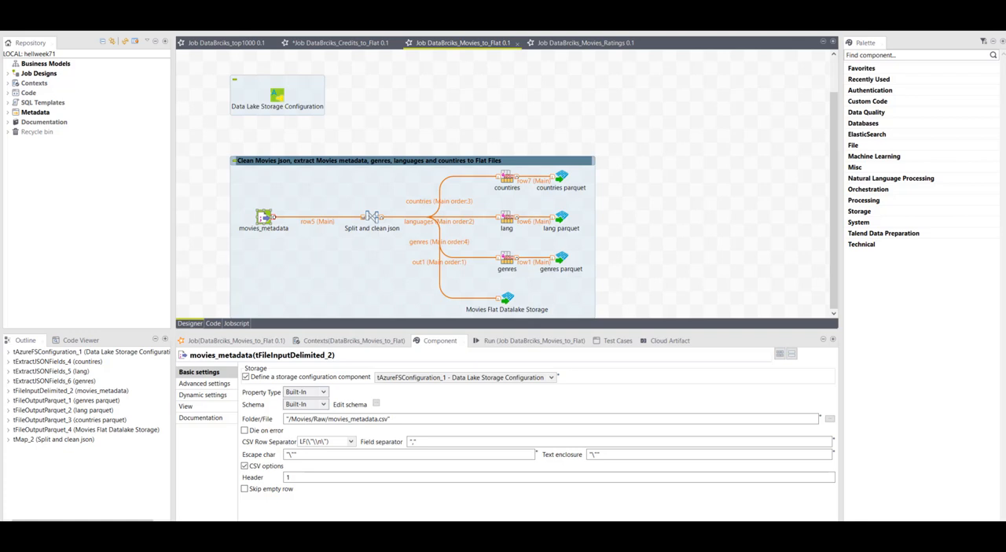
- Review the Movies_Ratings job's subjobs averaging rating and counting users per movieId
click(585, 43)
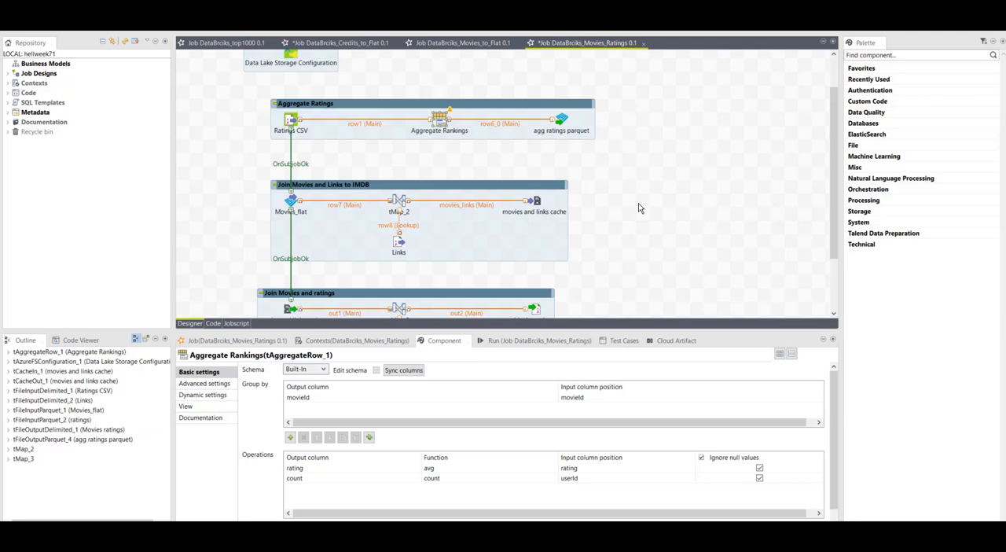
scroll(down, 3)
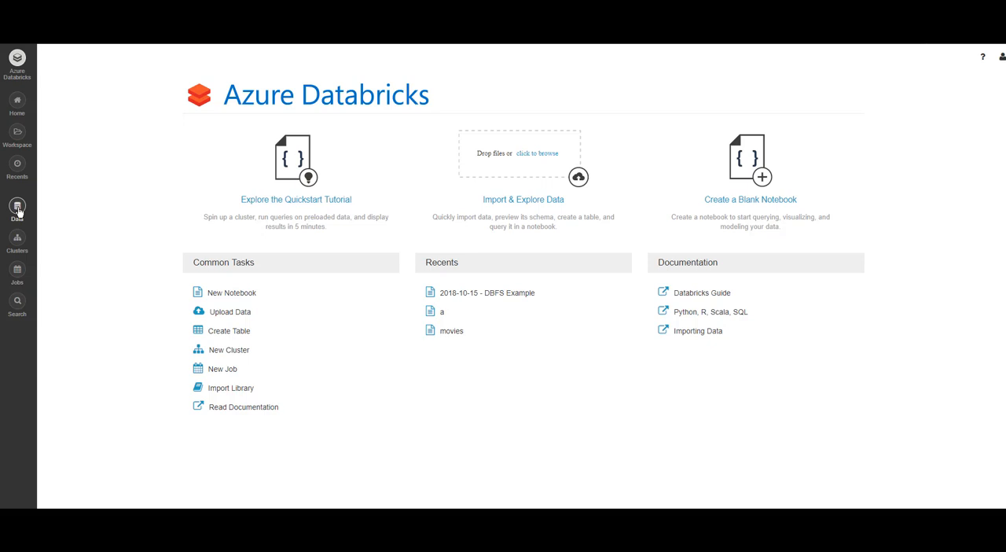
- Start a new table from DBFS and browse into the Movies movies_rankings output folder
click(229, 330)
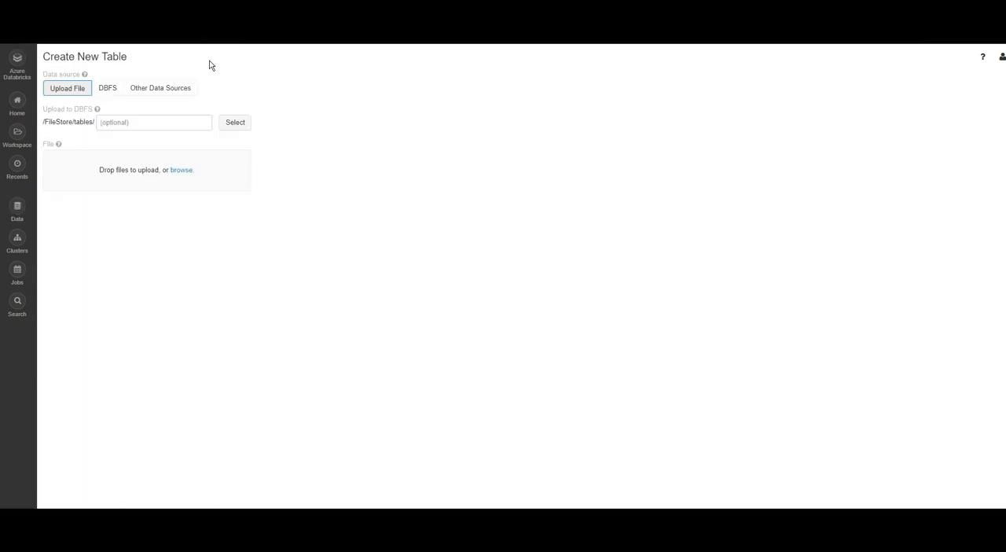
click(107, 88)
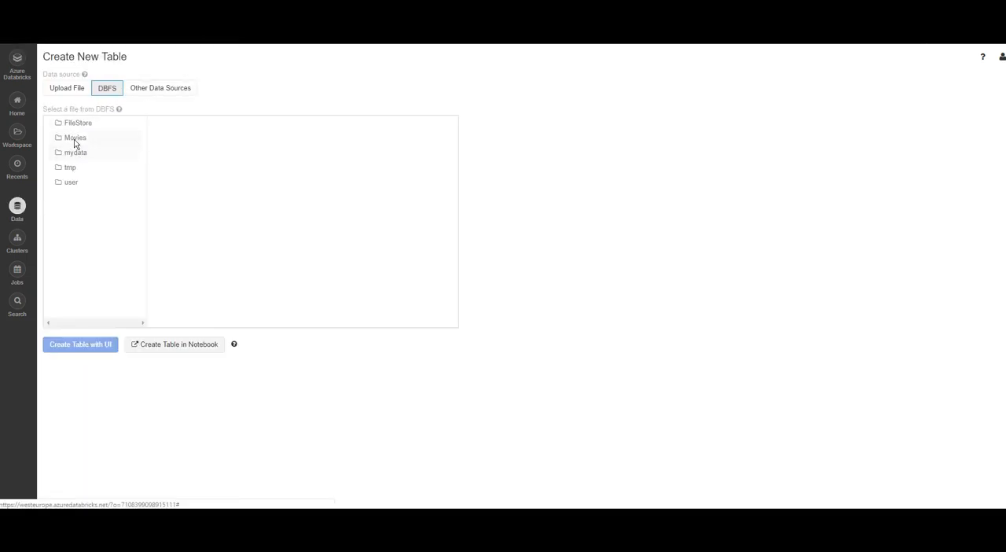
click(75, 138)
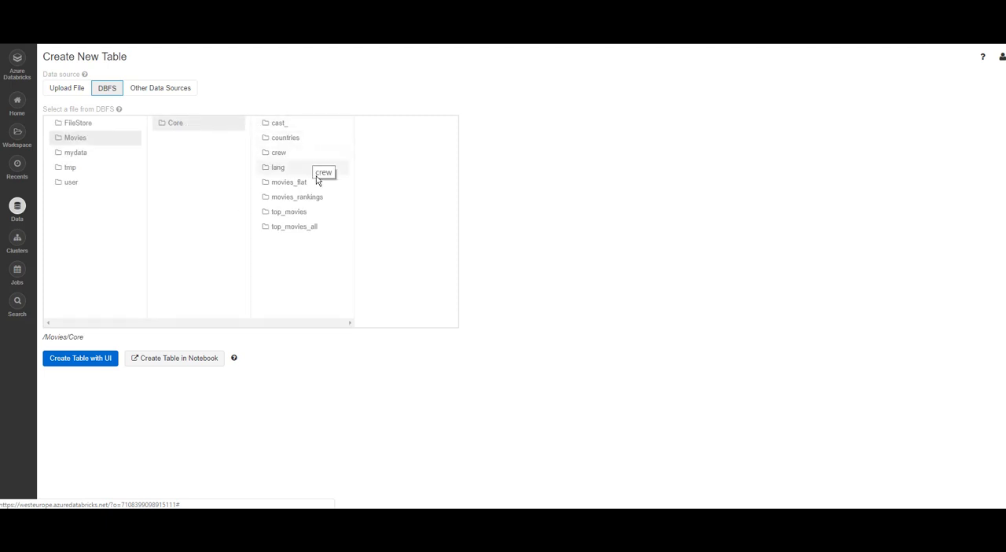
click(297, 197)
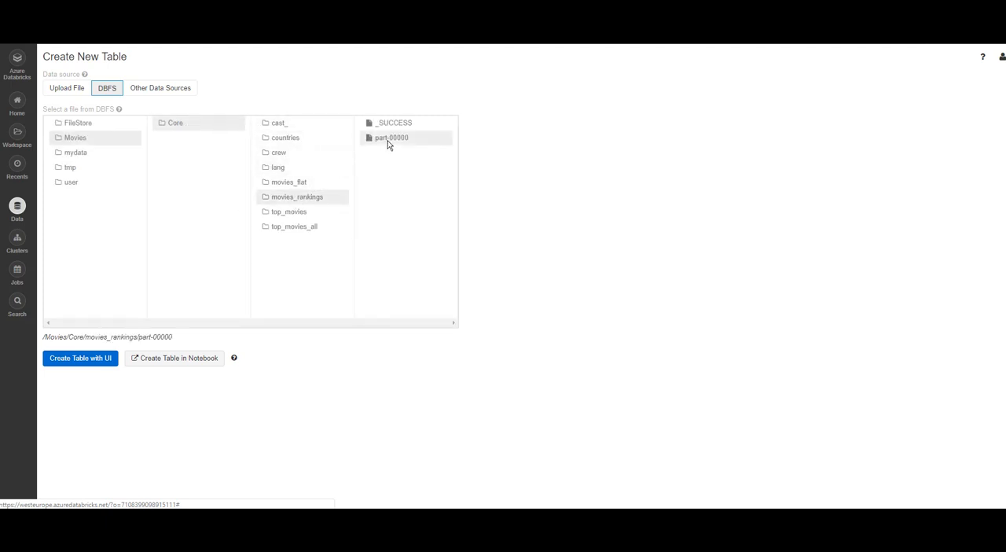
- Preview the part-00000 rankings file and the cast_ data file as tables on the cluster
click(79, 358)
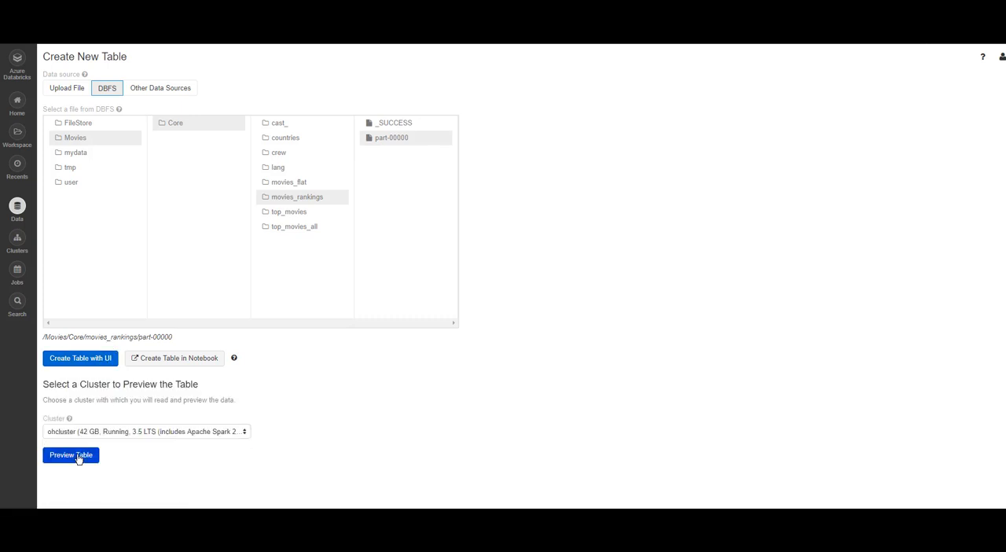
click(71, 454)
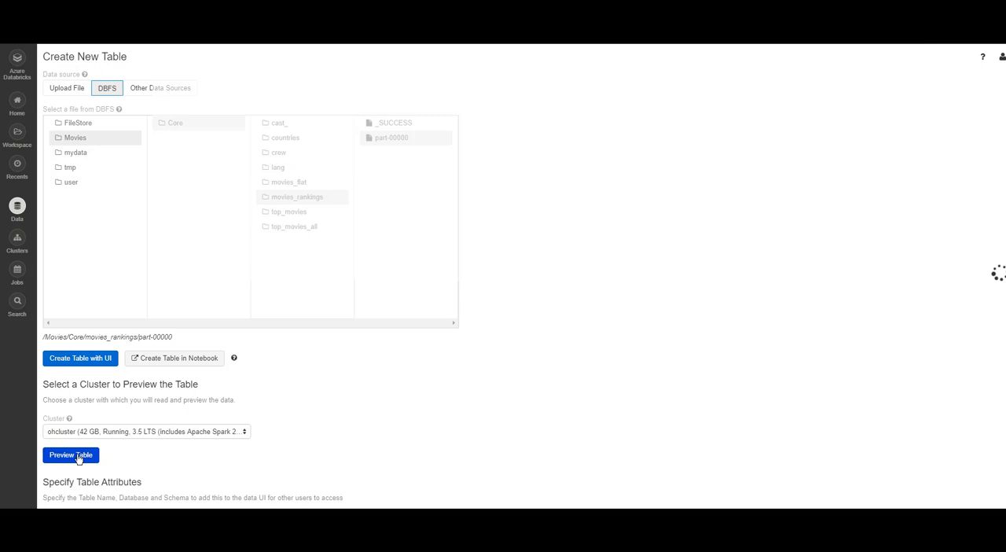
click(71, 454)
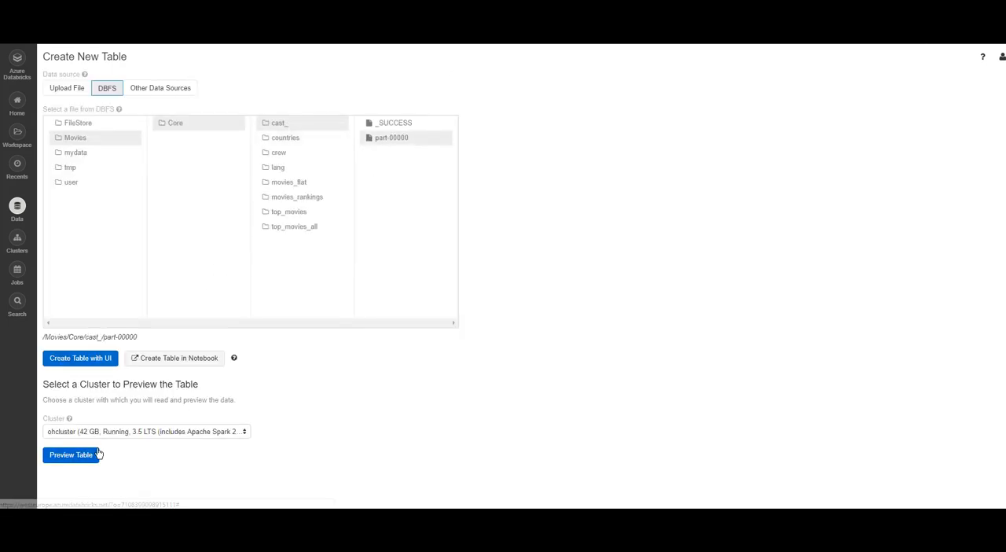
click(71, 454)
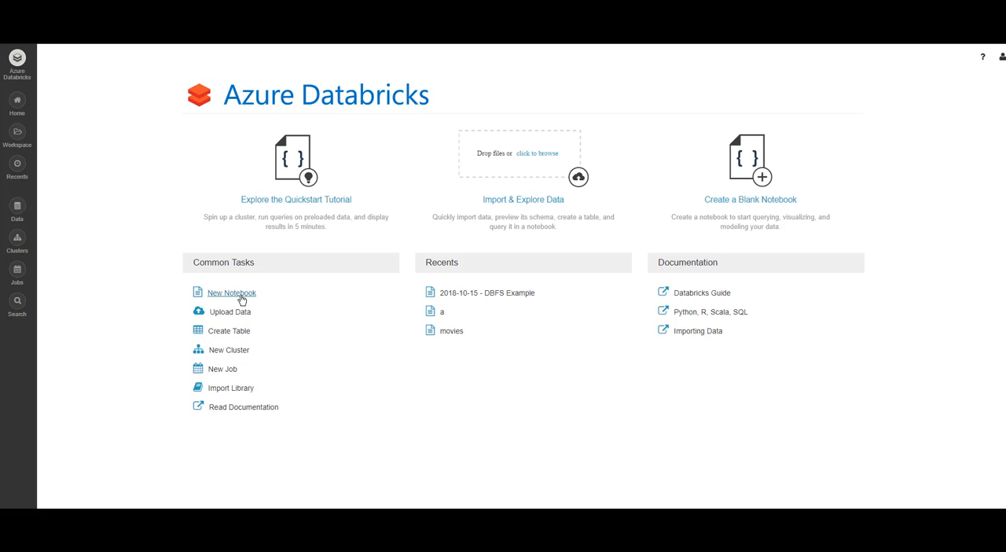
- Cancel the Create Notebook dialog and open the movies SQL notebook instead
click(231, 293)
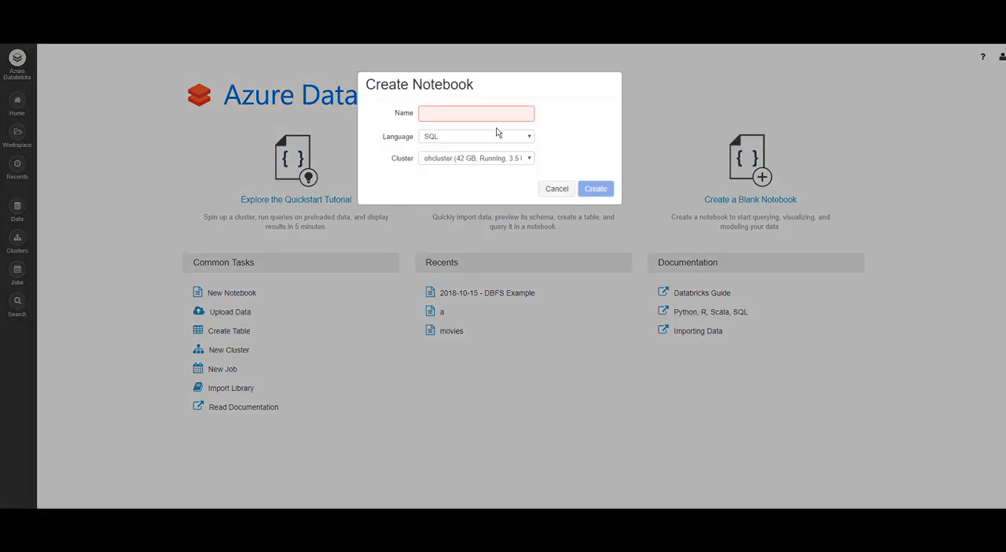
click(475, 136)
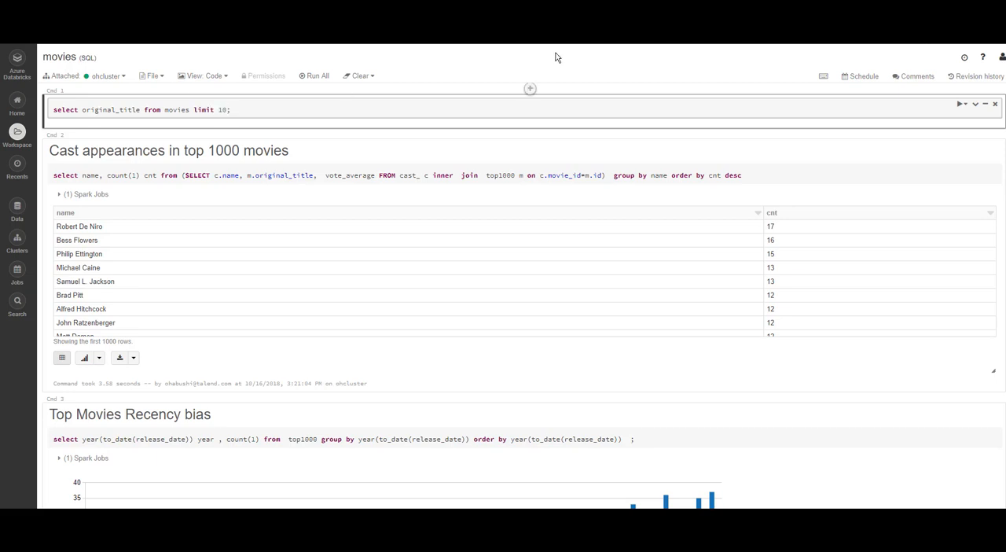
- Run the original_title query cell, then bring up Plot Options for the yearly budget-and-revenue chart
click(965, 103)
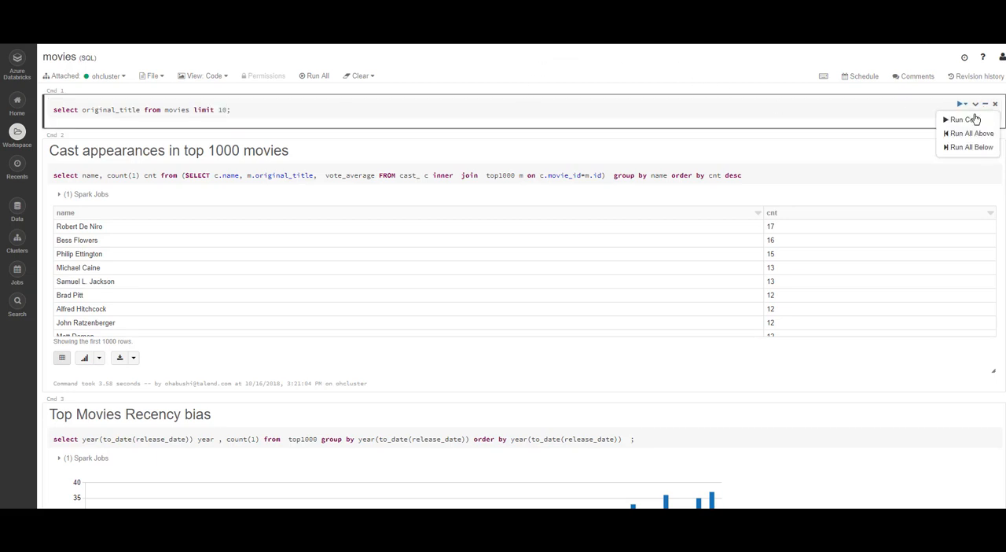
click(961, 119)
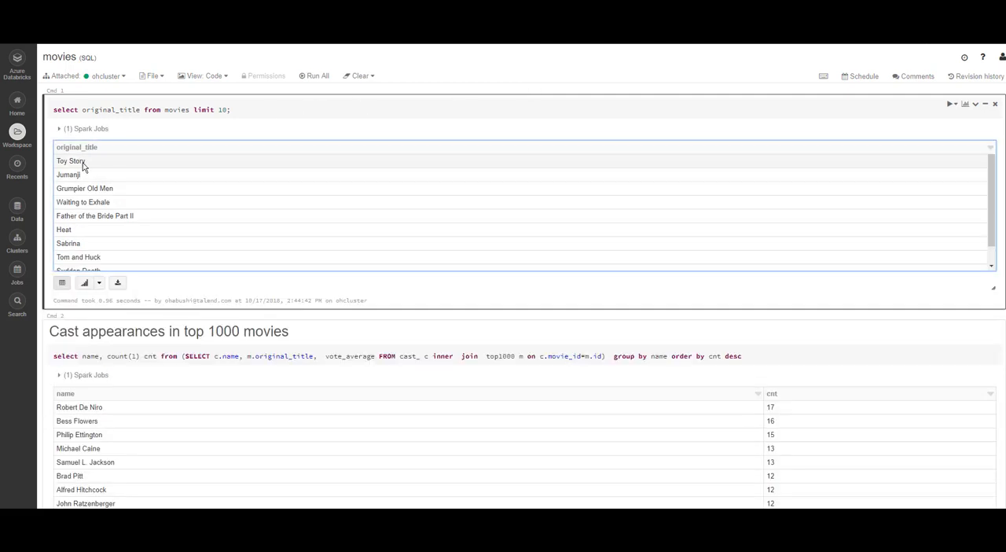
scroll(down, 3)
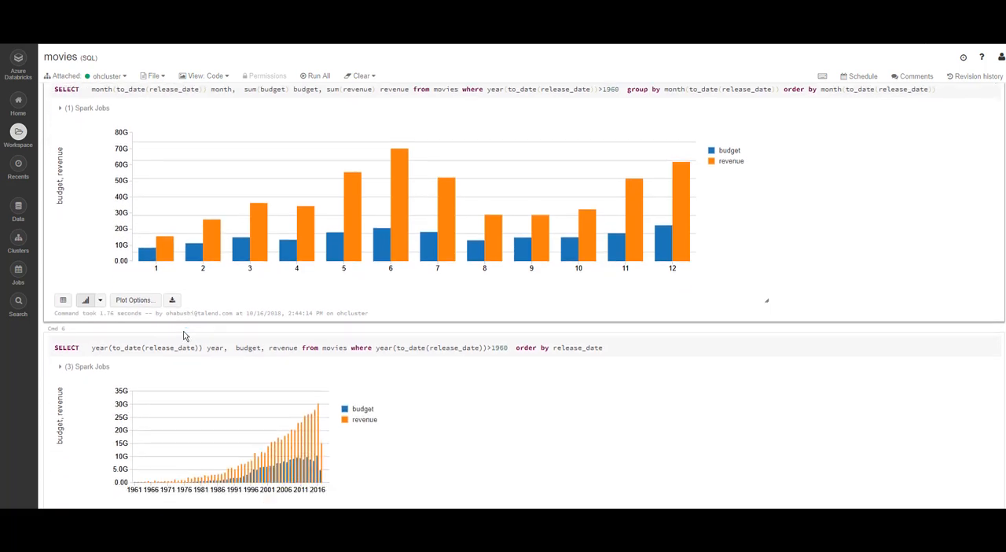
scroll(down, 3)
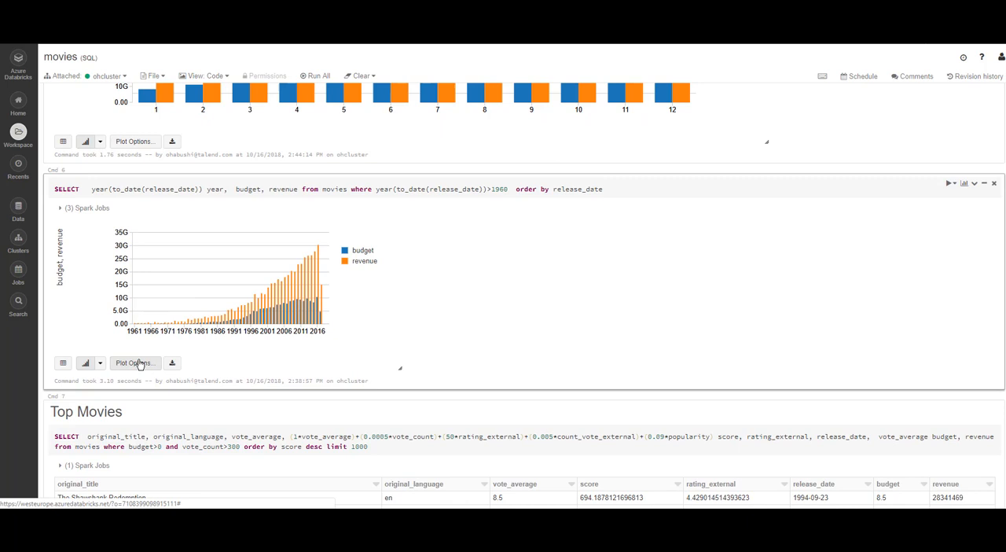
click(133, 361)
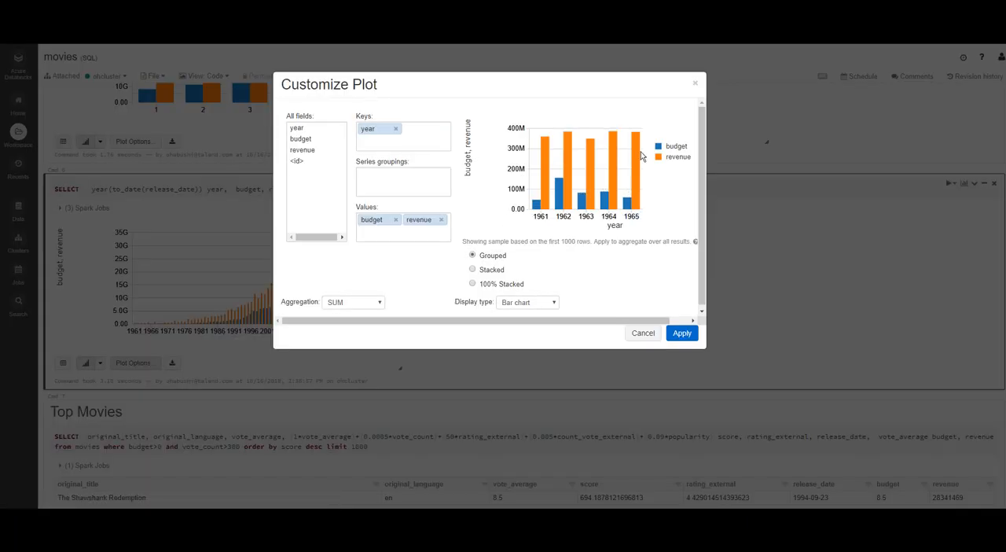